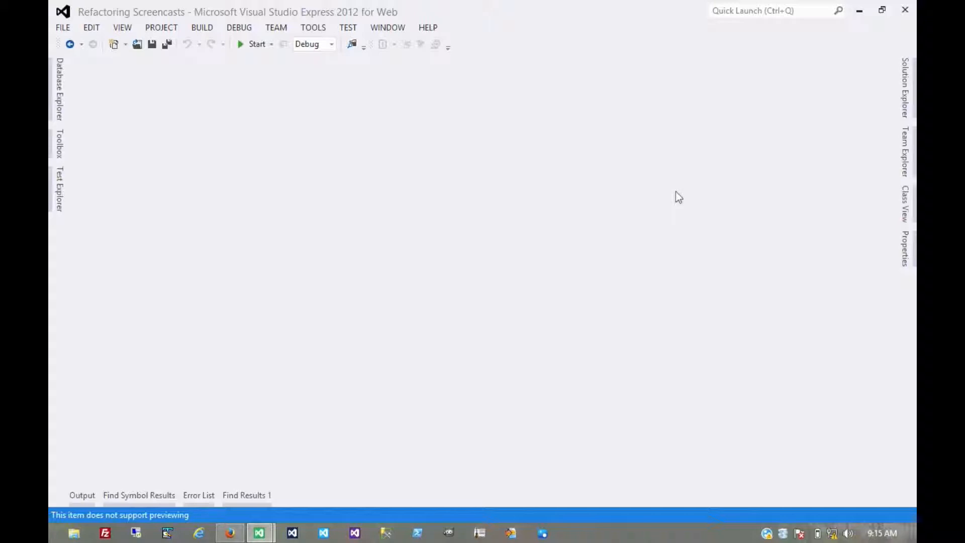
{"action": "mouse_move", "coordinate": [905, 100]}
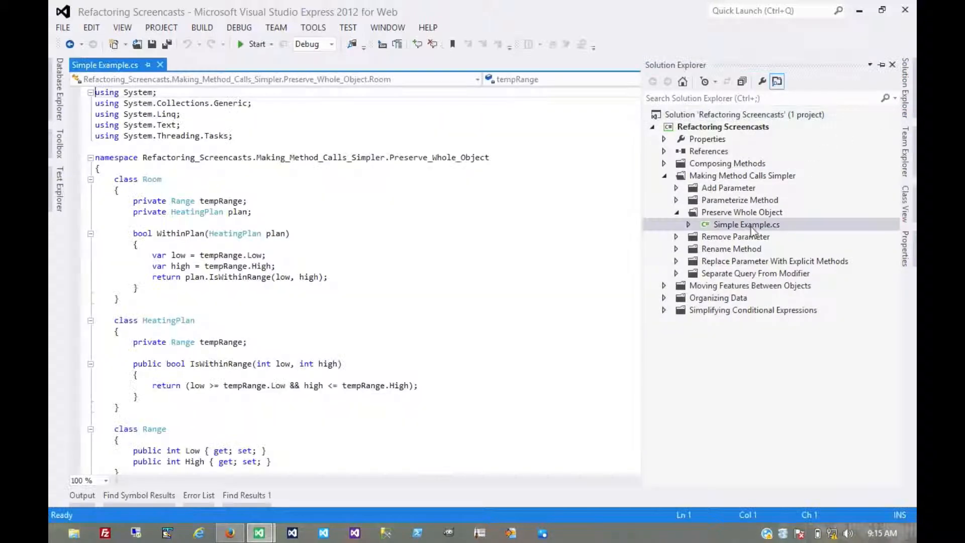
Open the Preserve Whole Object Simple Example.cs and find tempRange in WithinPlan.
{"action": "left_click", "coordinate": [297, 266]}
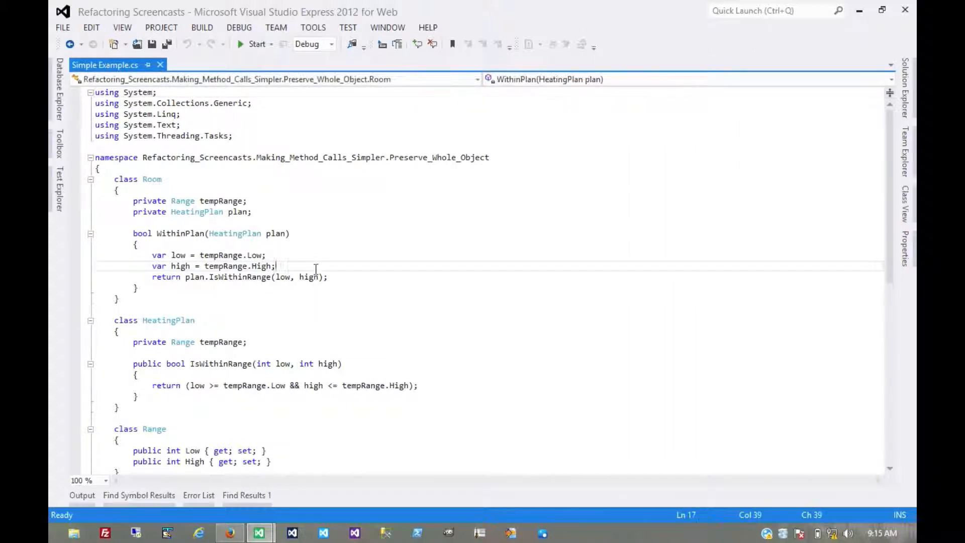
{"action": "mouse_move", "coordinate": [295, 284]}
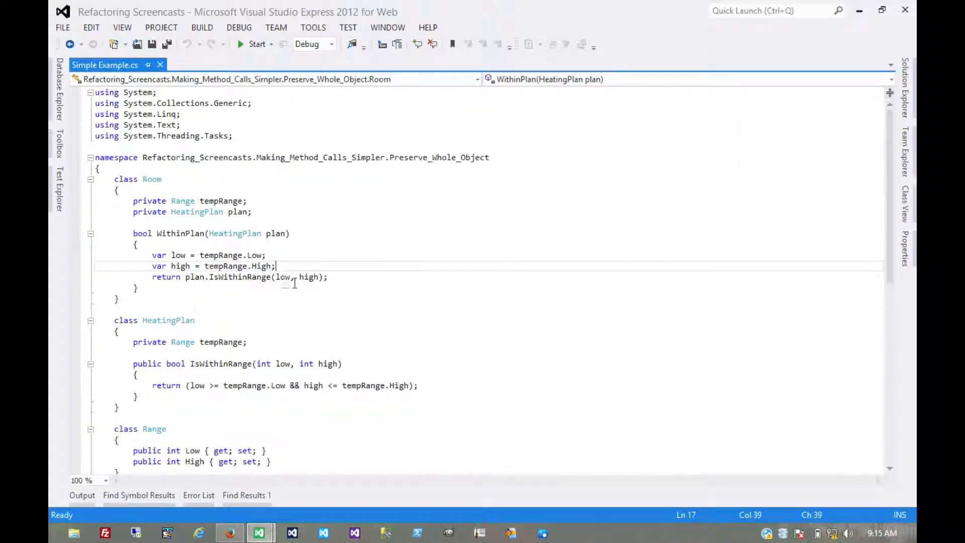
{"action": "mouse_move", "coordinate": [283, 277]}
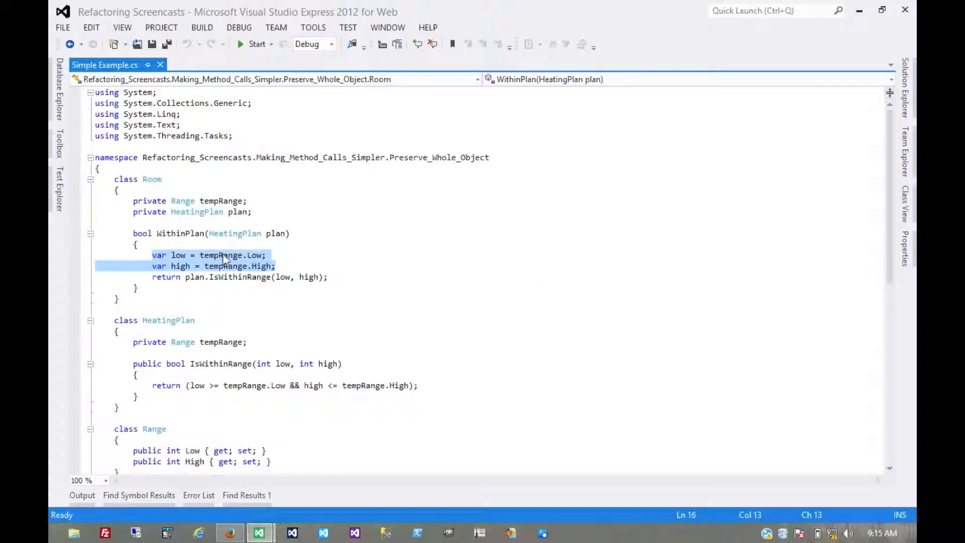
{"action": "mouse_move", "coordinate": [311, 261]}
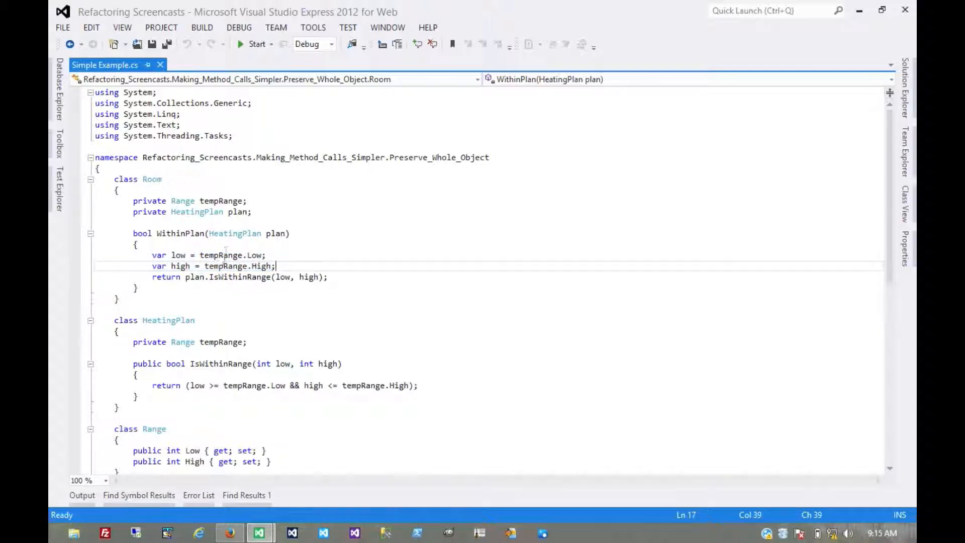
{"action": "double_click", "coordinate": [220, 255]}
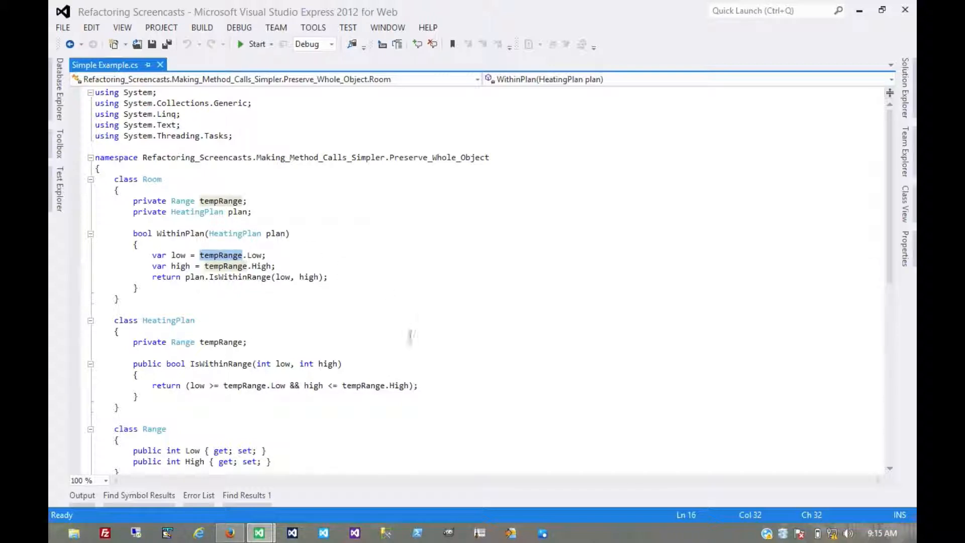
{"action": "scroll", "scroll_direction": "down", "scroll_amount": 3}
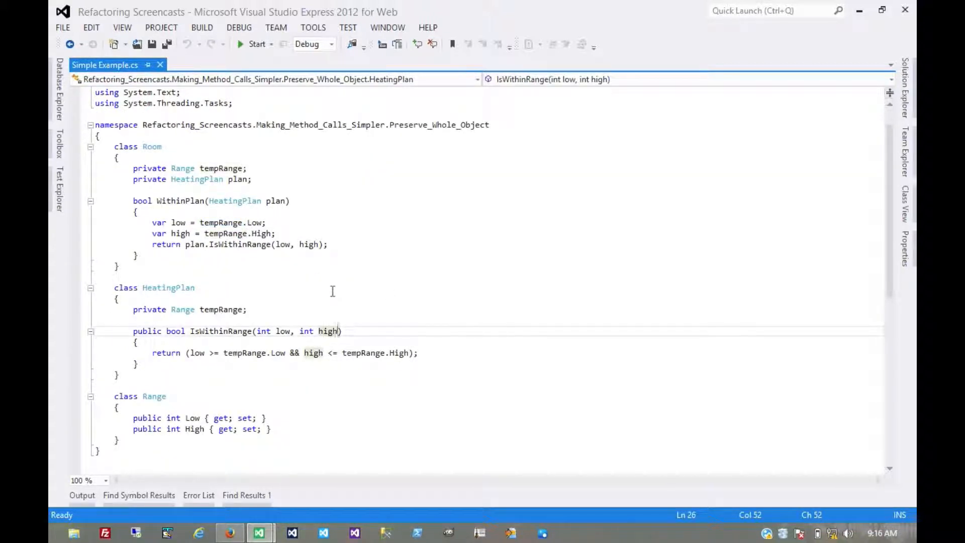
Add a Range givenRange parameter, pass tempRange from WithinPlan, and compare givenRange.Low/High.
{"action": "type", "text": ", Range"}
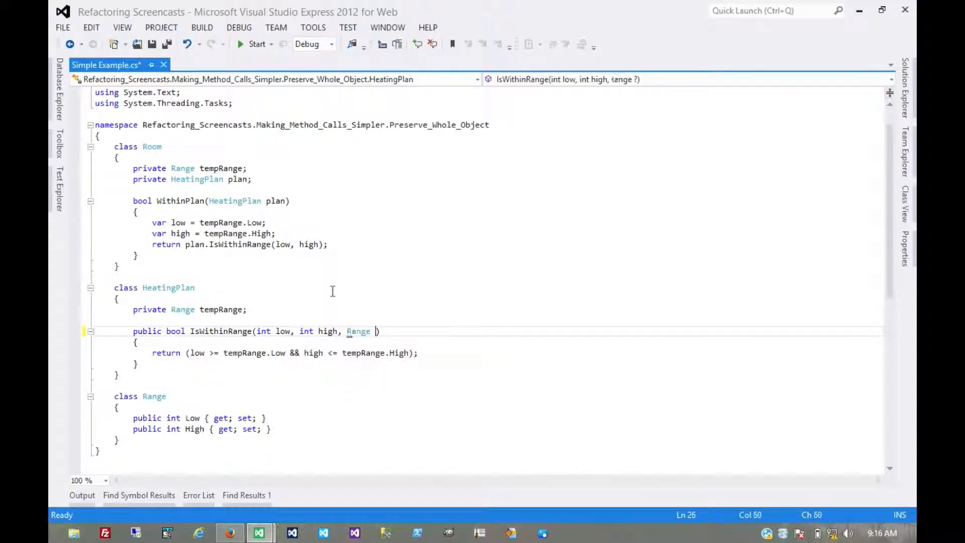
{"action": "type", "text": "givenRange"}
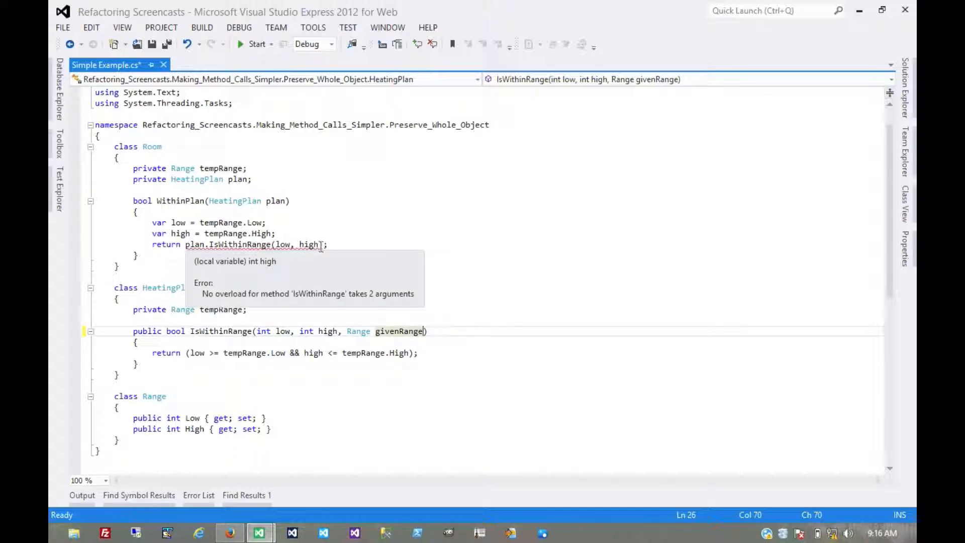
{"action": "type", "text": "\", \""}
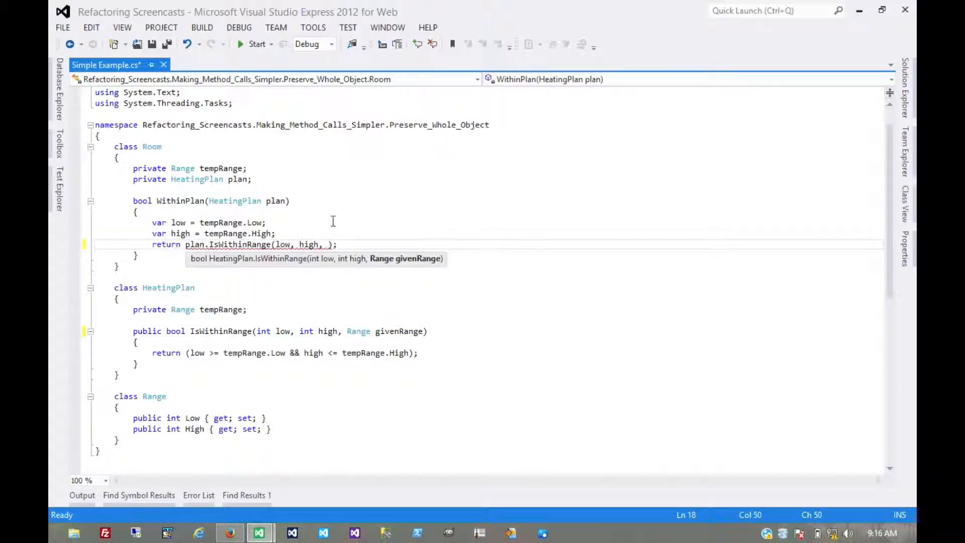
{"action": "type", "text": "tempRange"}
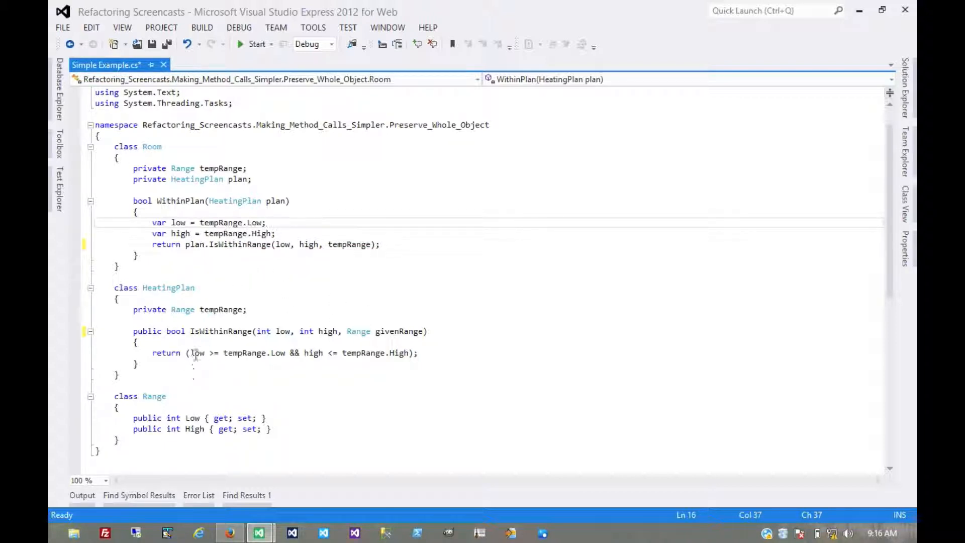
{"action": "mouse_move", "coordinate": [198, 353]}
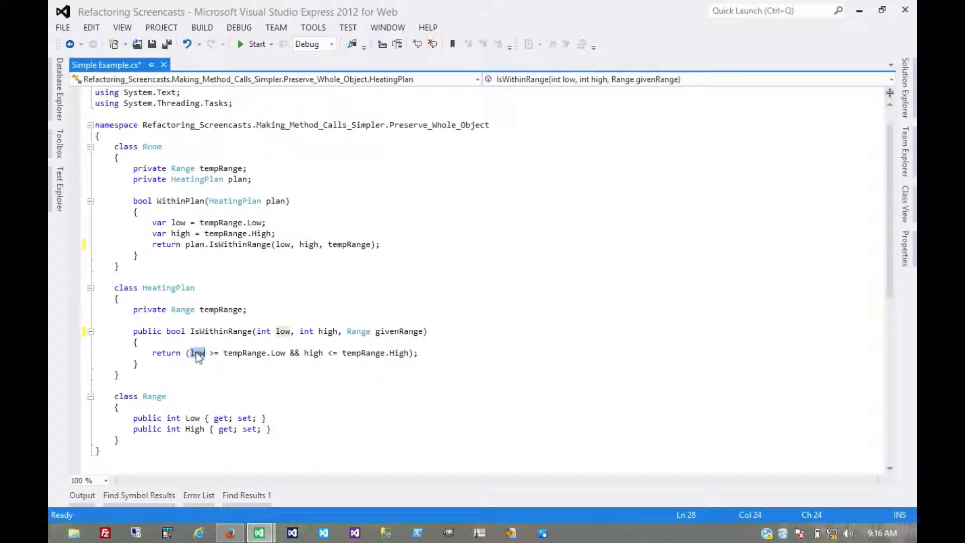
{"action": "type", "text": "givenRange.L"}
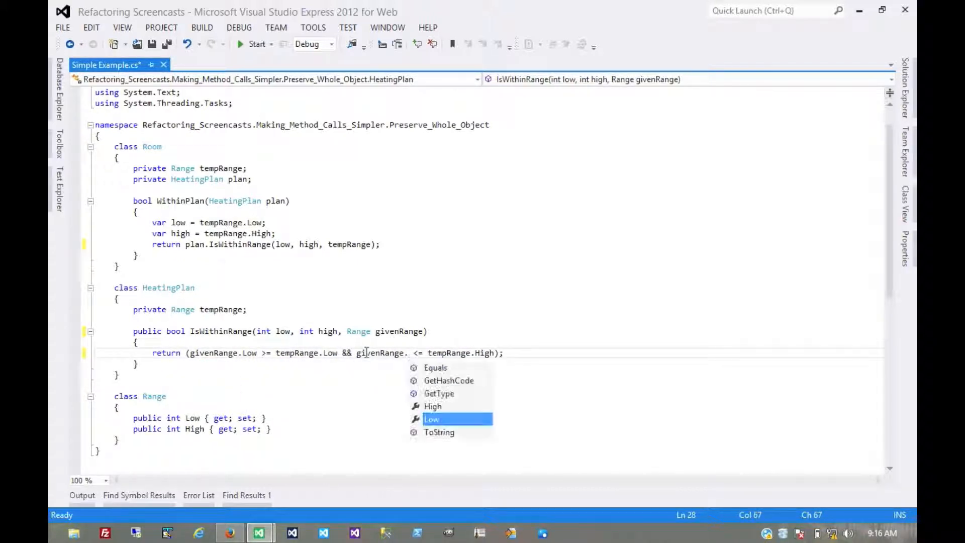
{"action": "type", "text": "High"}
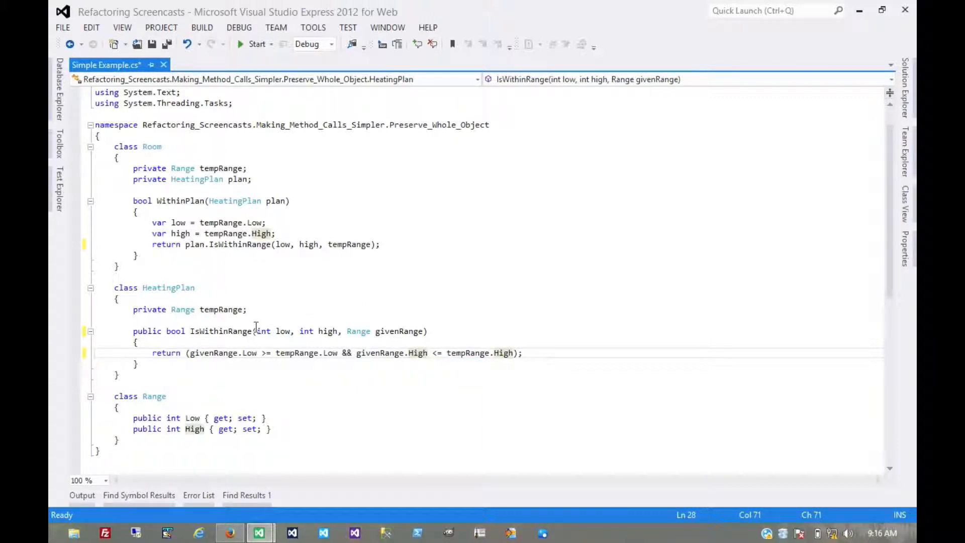
{"action": "mouse_move", "coordinate": [265, 331]}
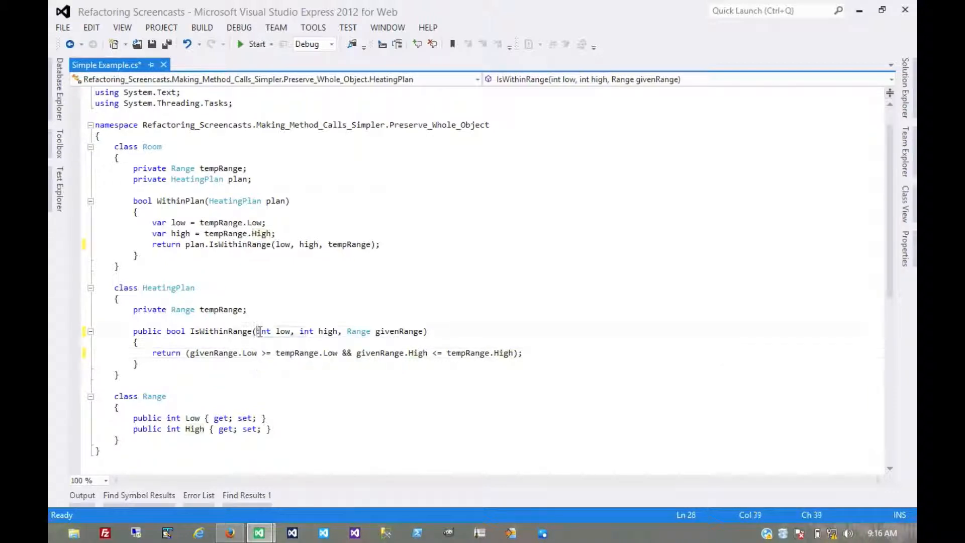
Delete the int low/high parameters and WithinPlan's two var lines.
{"action": "left_click_drag", "start_coordinate": [256, 331], "coordinate": [345, 331]}
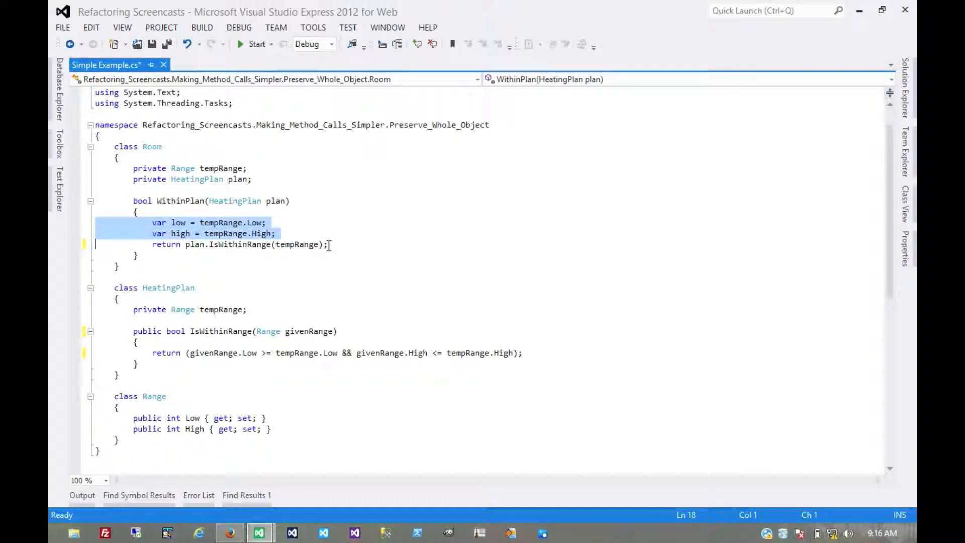
{"action": "key", "text": "Delete"}
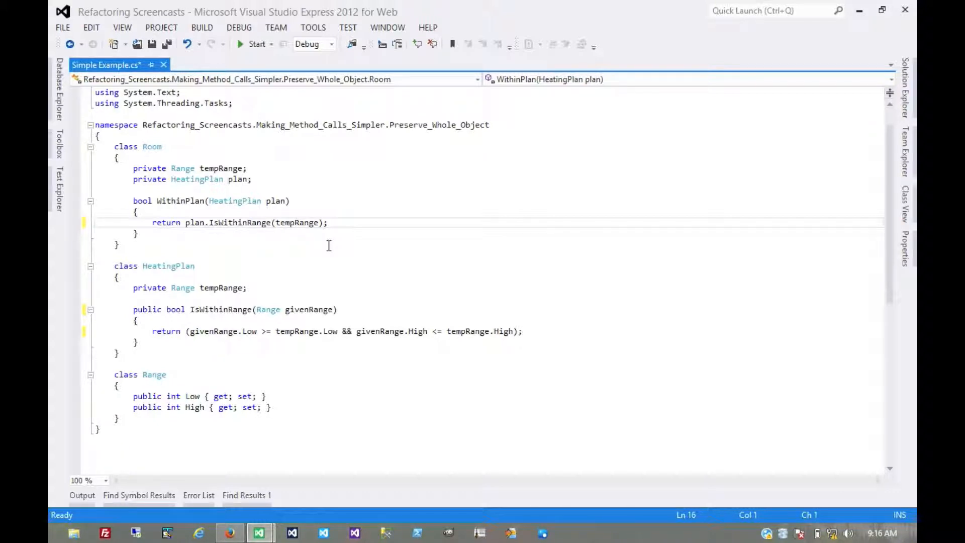
{"action": "mouse_move", "coordinate": [305, 268]}
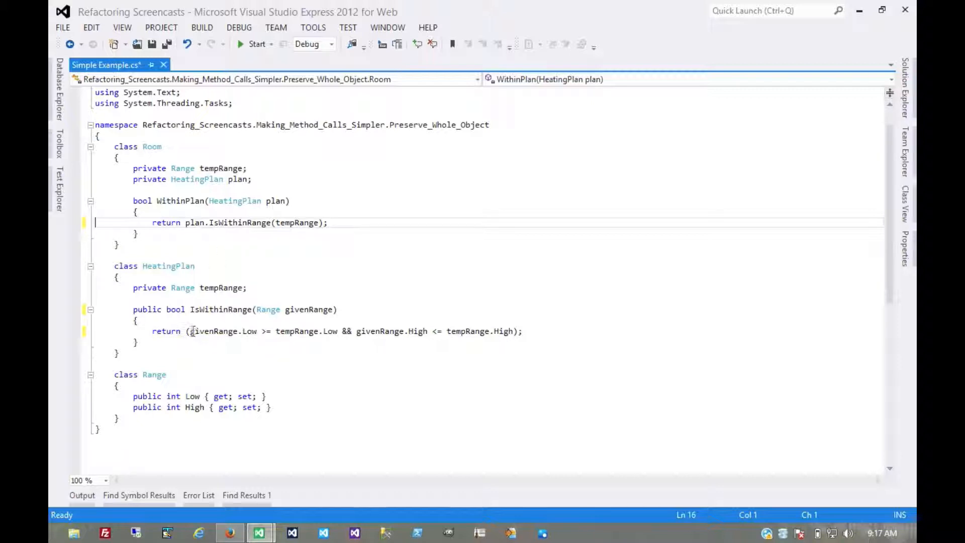
Add public bool IsWithinRange(Range givenRange) to Range using the copied comparison without tempRange prefixes.
{"action": "left_click_drag", "start_coordinate": [190, 331], "coordinate": [510, 331]}
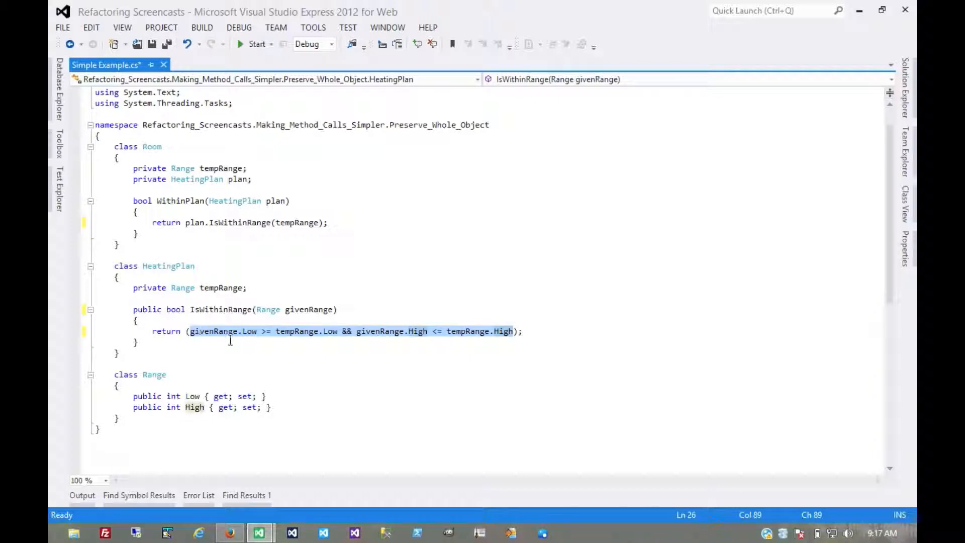
{"action": "mouse_move", "coordinate": [240, 347]}
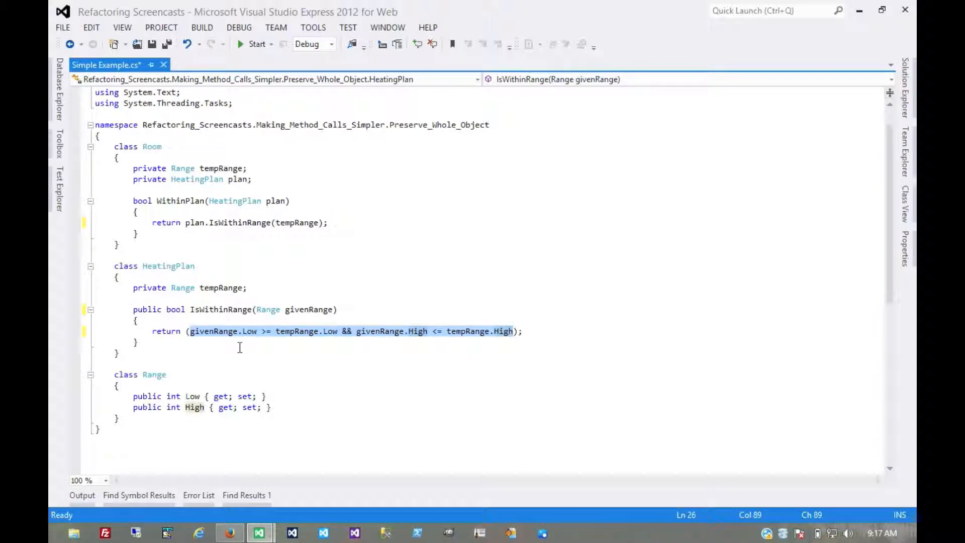
{"action": "mouse_move", "coordinate": [221, 354]}
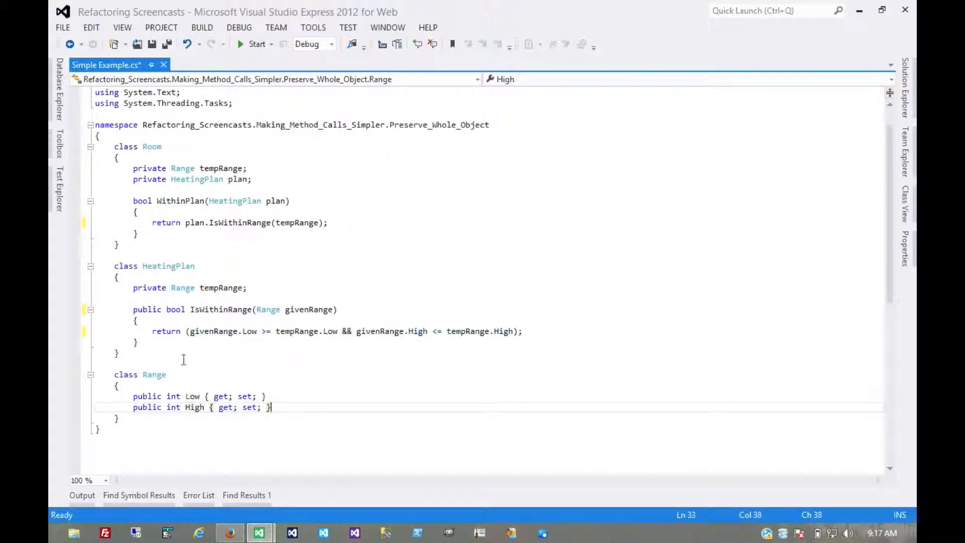
{"action": "key", "text": "Enter"}
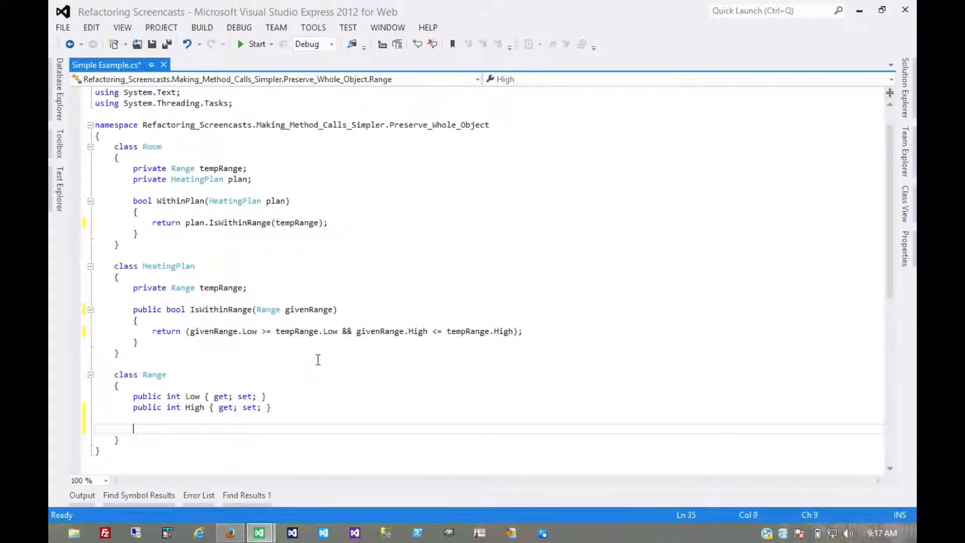
{"action": "type", "text": "public bool"}
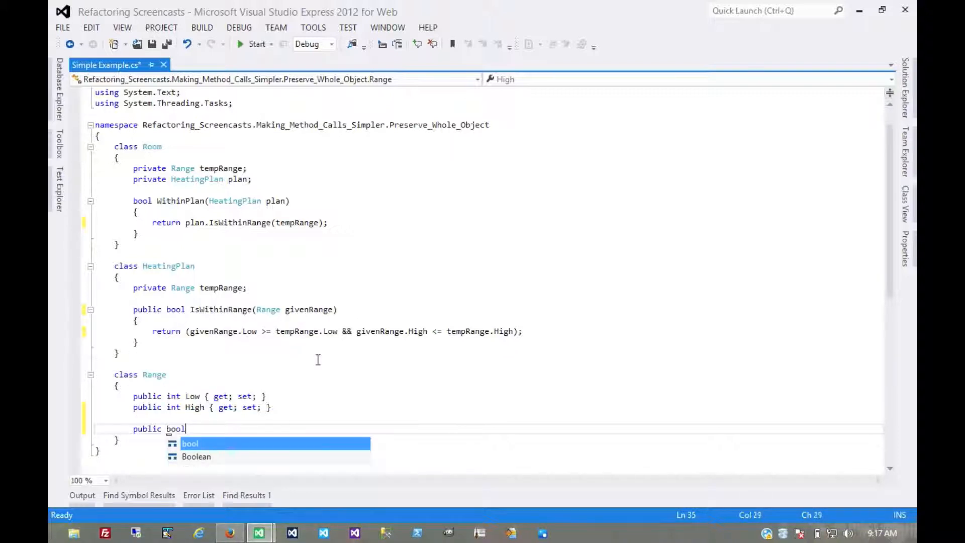
{"action": "type", "text": "IsWith"}
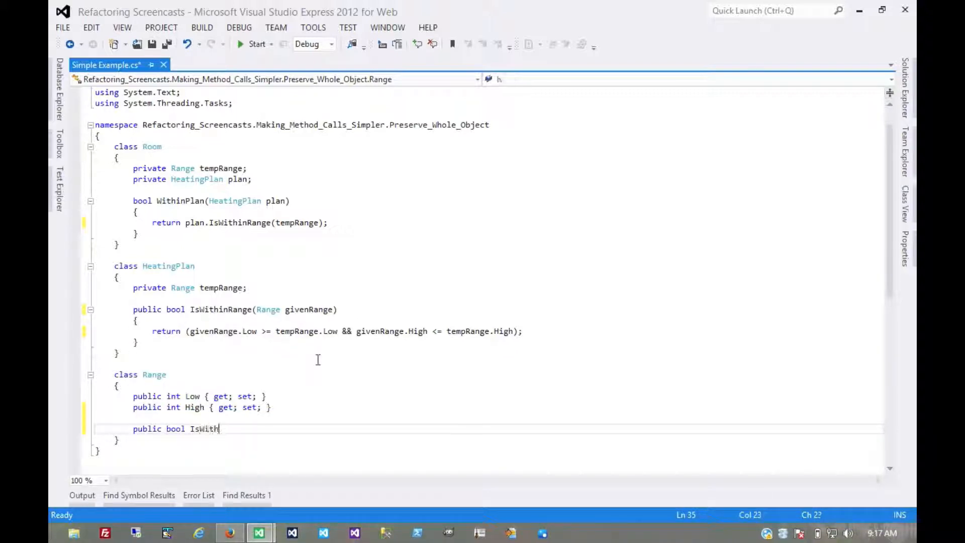
{"action": "type", "text": "inRange("}
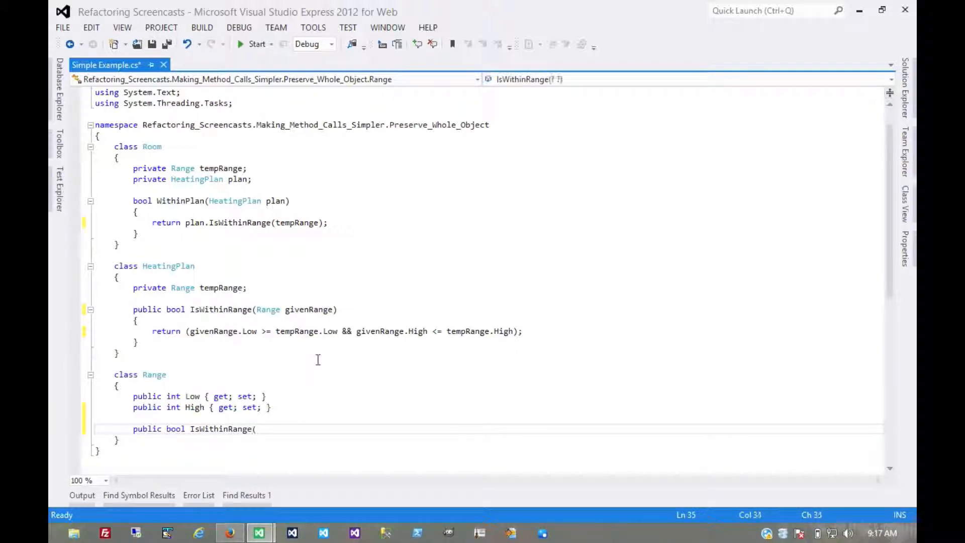
{"action": "type", "text": "Range"}
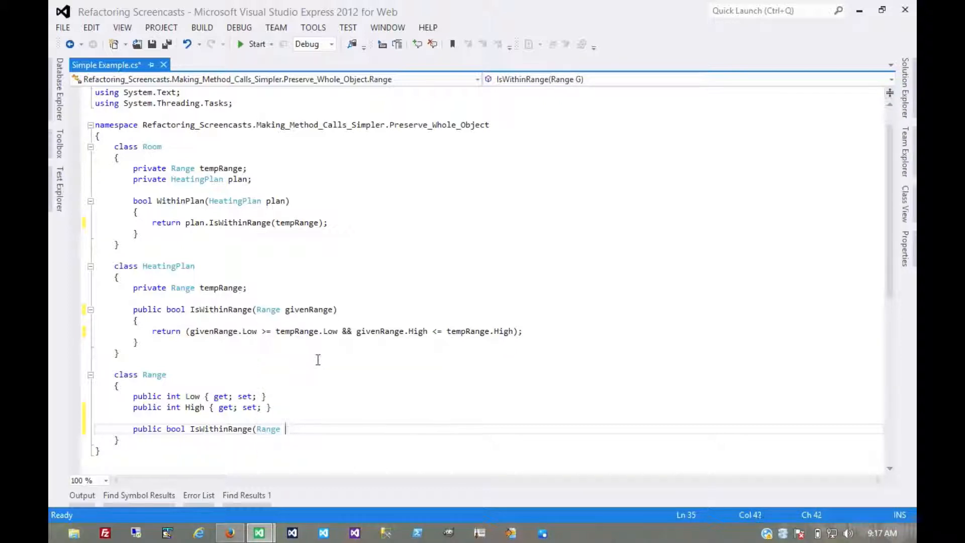
{"action": "type", "text": "givenRange)"}
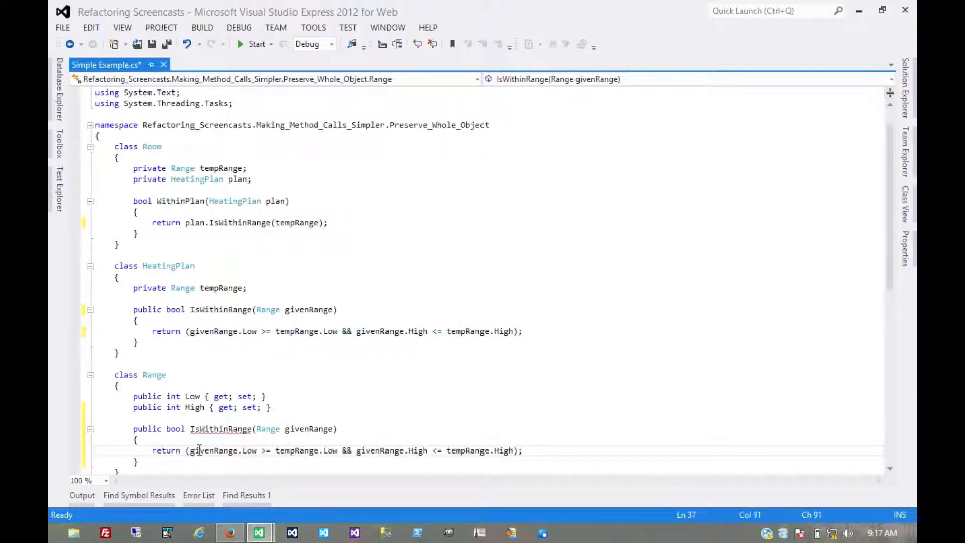
{"action": "double_click", "coordinate": [296, 451]}
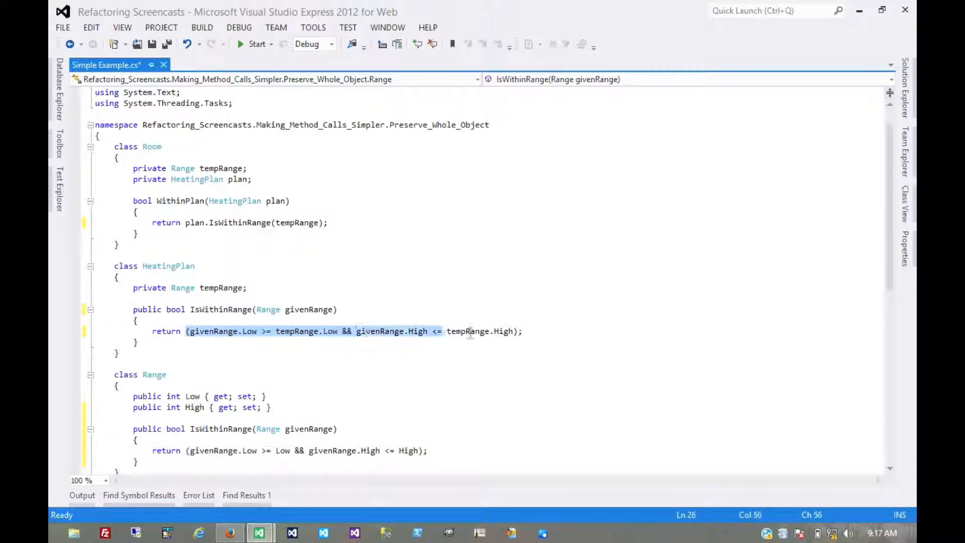
Replace HeatingPlan's return comparison with tempRange.IsWithinRange(givenRange).
{"action": "left_click", "coordinate": [529, 331]}
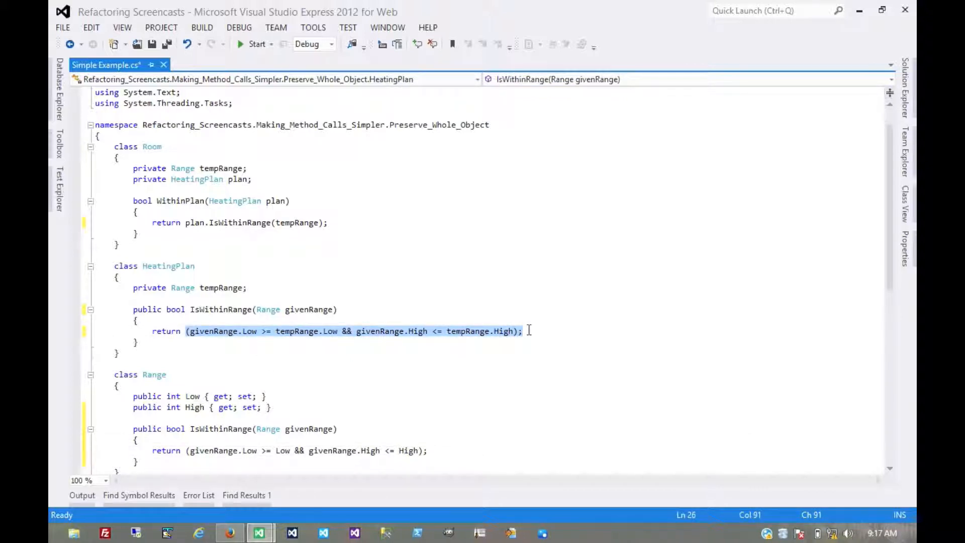
{"action": "type", "text": "temp"}
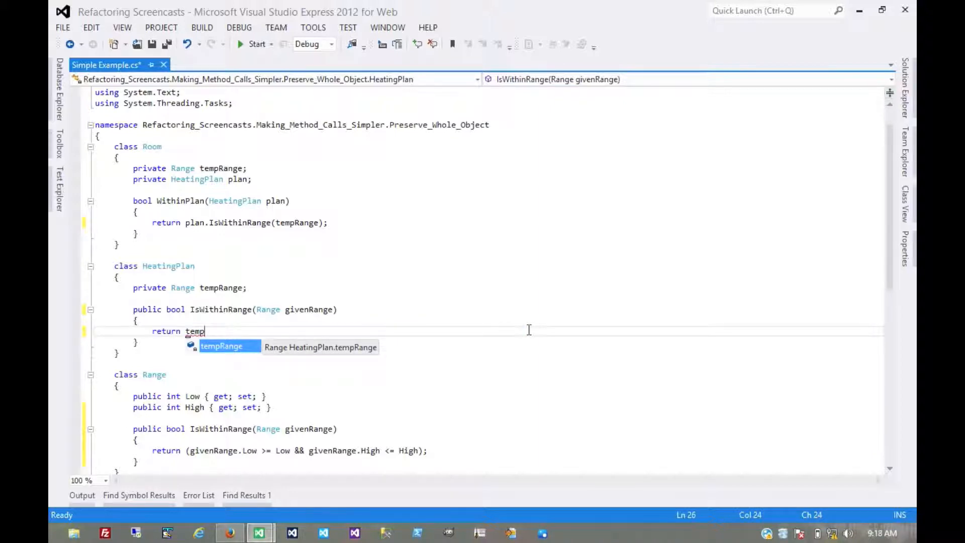
{"action": "type", "text": "Range.is"}
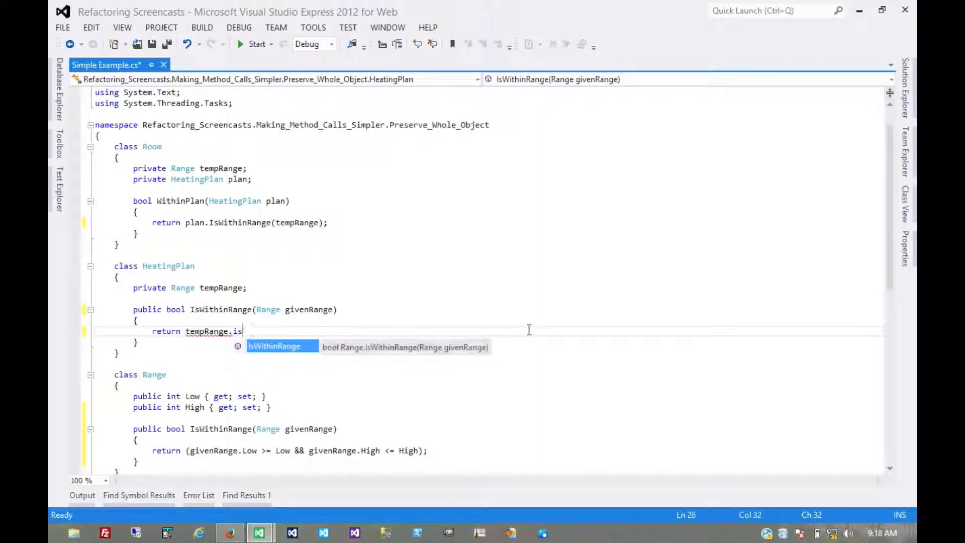
{"action": "type", "text": "IsWithinRange(givenRange);"}
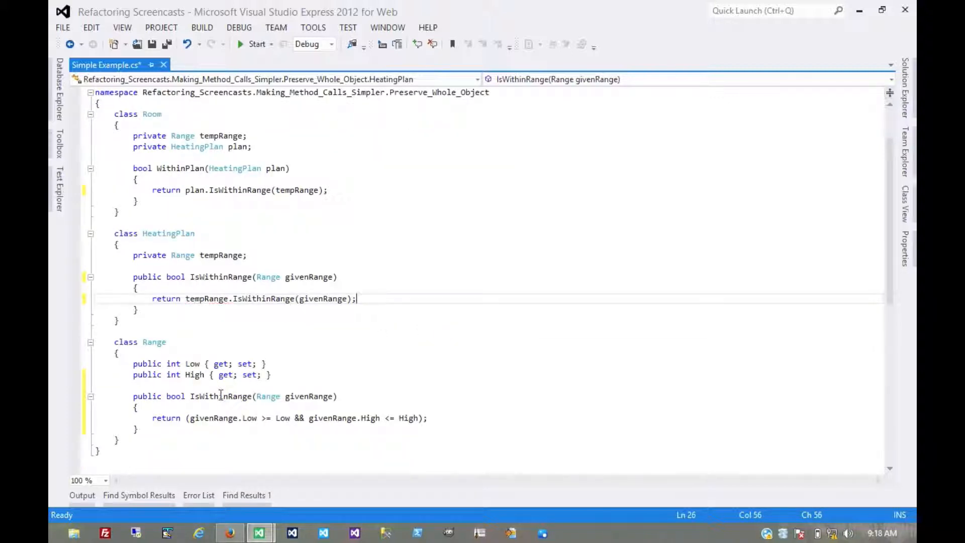
{"action": "left_click", "coordinate": [220, 396]}
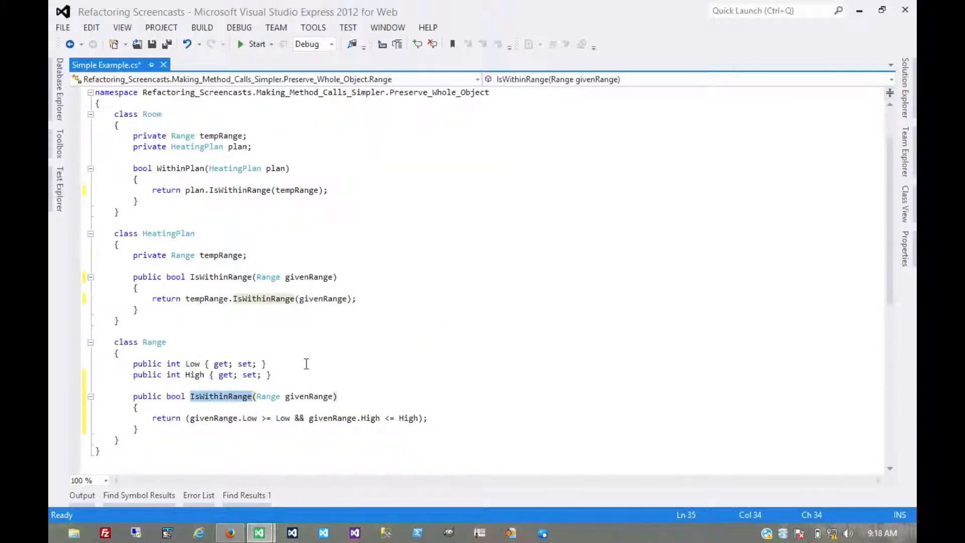
Rename Range's IsWithinRange method to Includes across all call sites.
{"action": "type", "text": "Includes"}
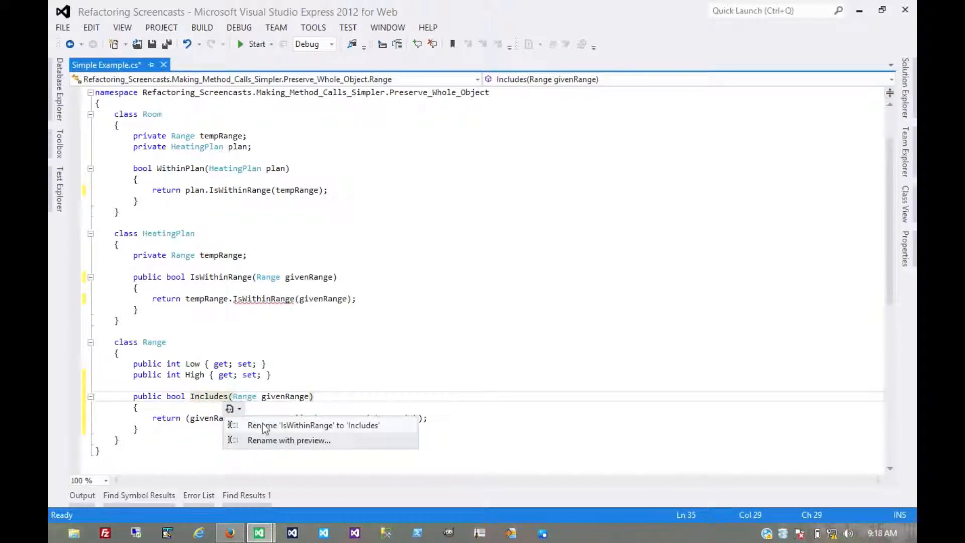
{"action": "left_click", "coordinate": [313, 425]}
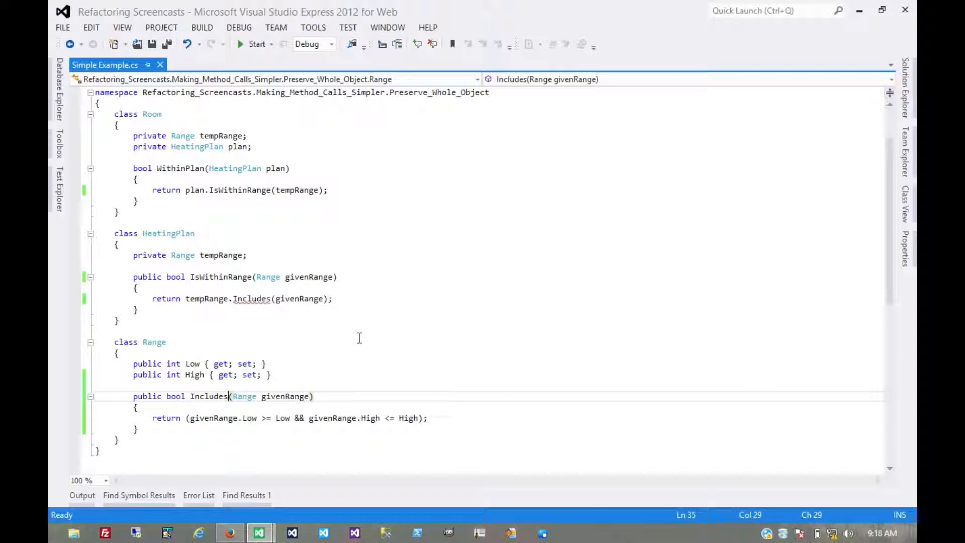
{"action": "double_click", "coordinate": [204, 298]}
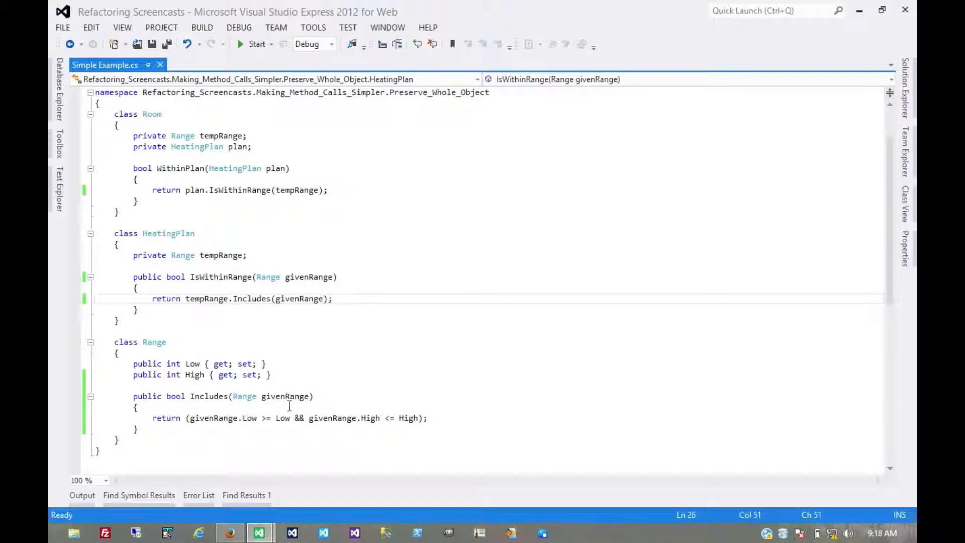
{"action": "left_click_drag", "start_coordinate": [189, 418], "coordinate": [295, 418]}
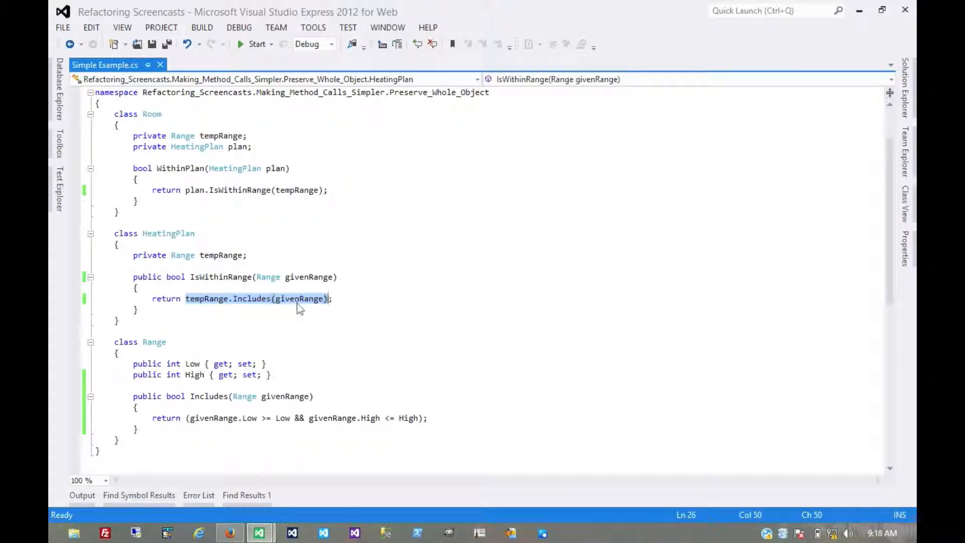
{"action": "mouse_move", "coordinate": [208, 255]}
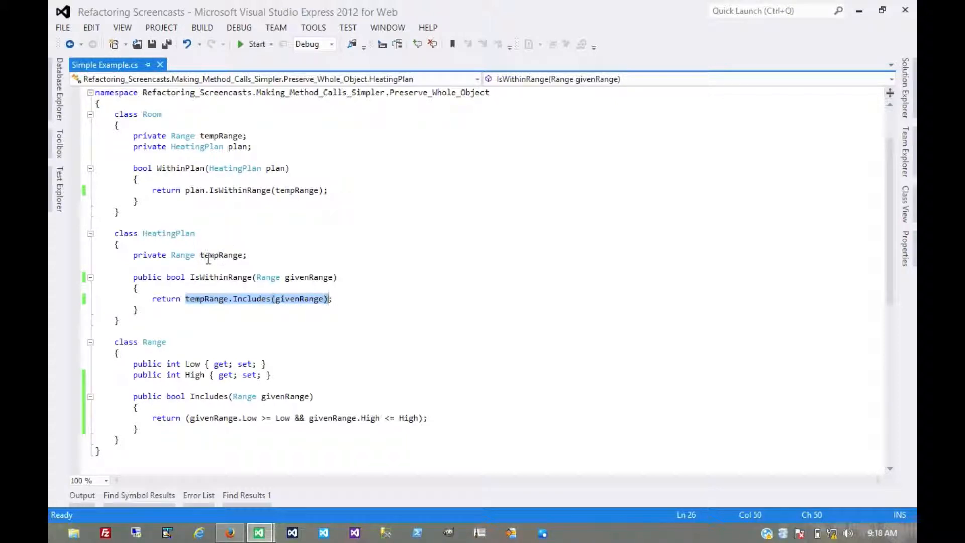
{"action": "mouse_move", "coordinate": [180, 177]}
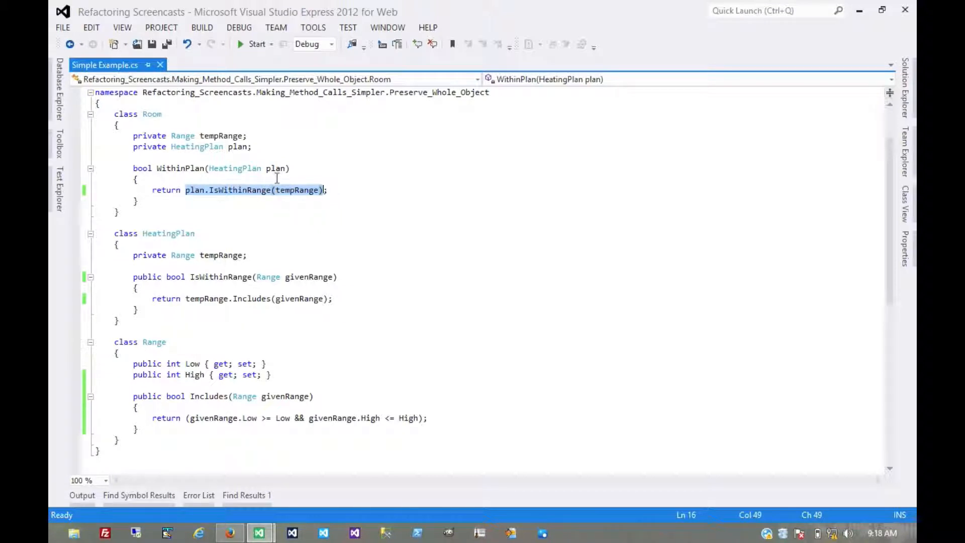
{"action": "mouse_move", "coordinate": [211, 135]}
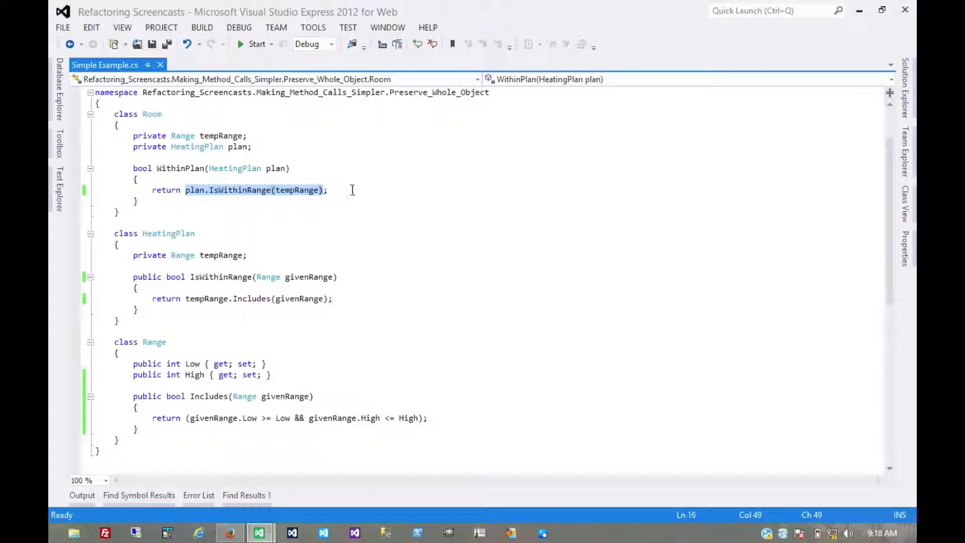
{"action": "left_click", "coordinate": [409, 192]}
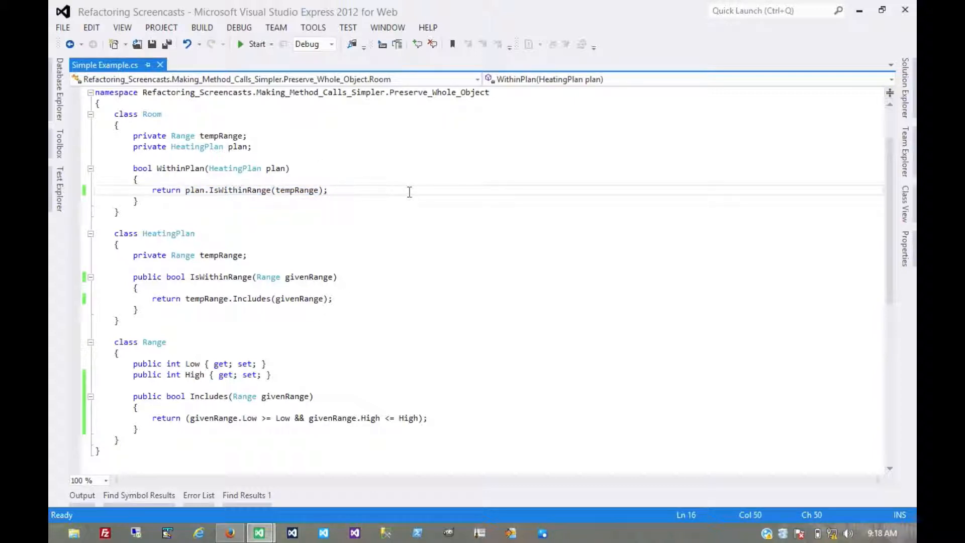